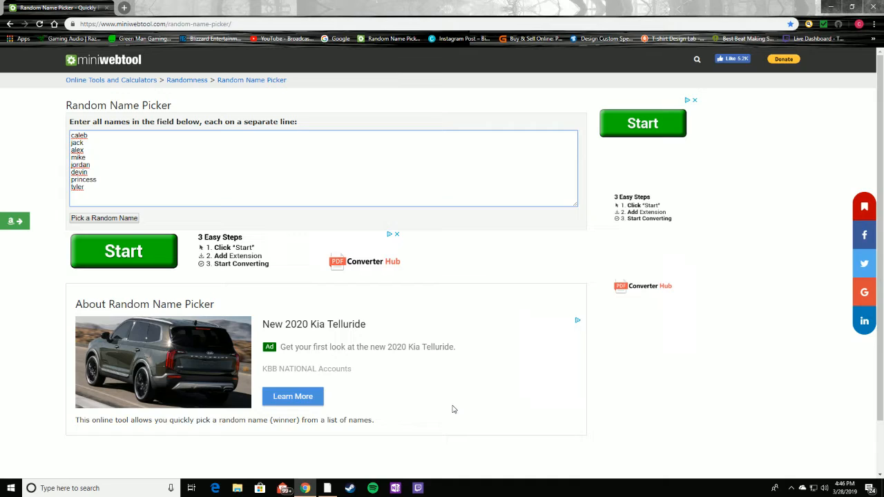
Step: Draw mike, then devin, then alex, deleting each picked name from the name box
{"action": "left_click", "coordinate": [83, 187]}
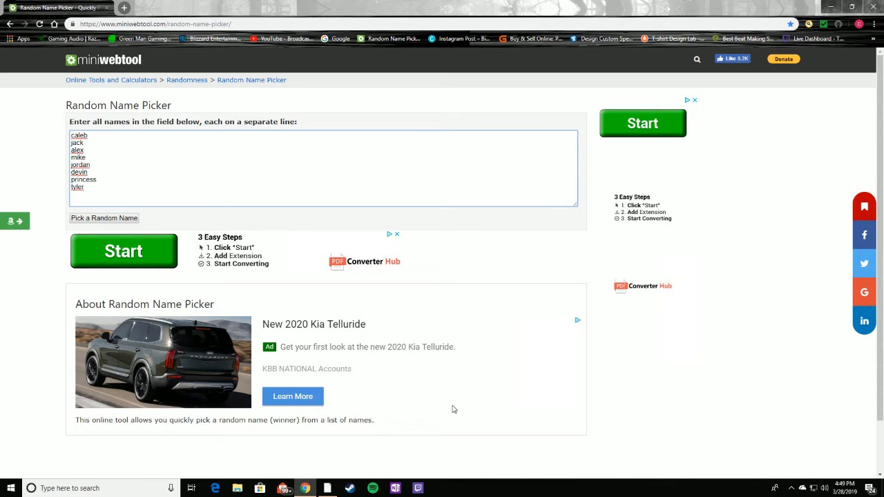
{"action": "left_click", "coordinate": [104, 218]}
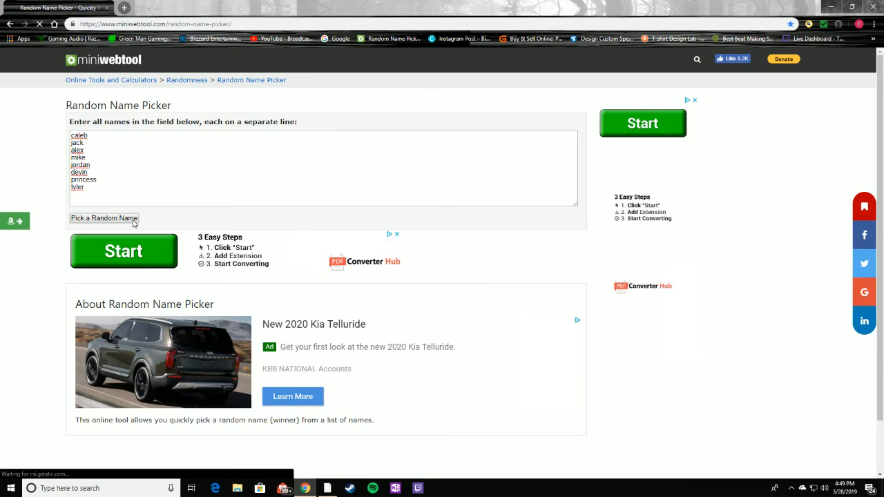
{"action": "left_click", "coordinate": [104, 218]}
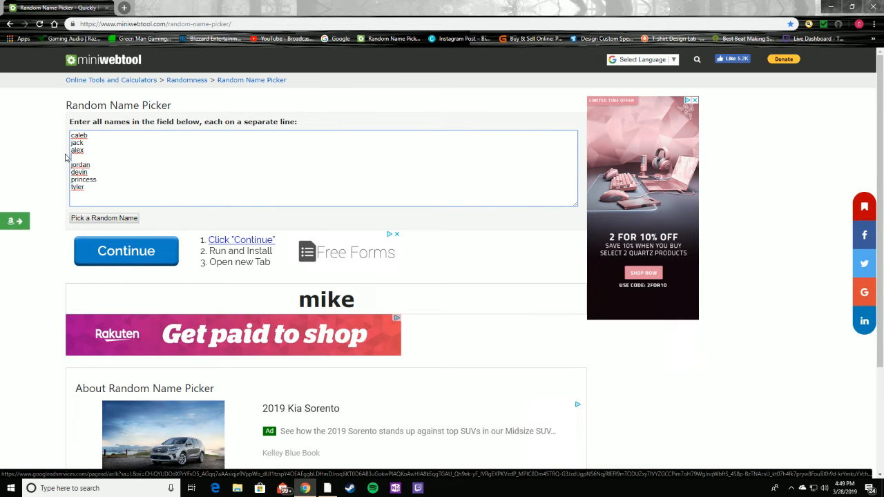
{"action": "left_click", "coordinate": [104, 218]}
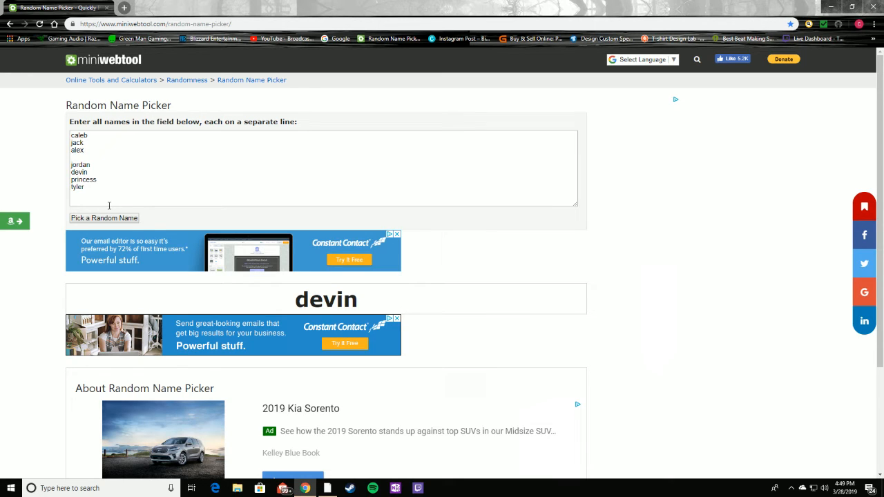
{"action": "double_click", "coordinate": [79, 172]}
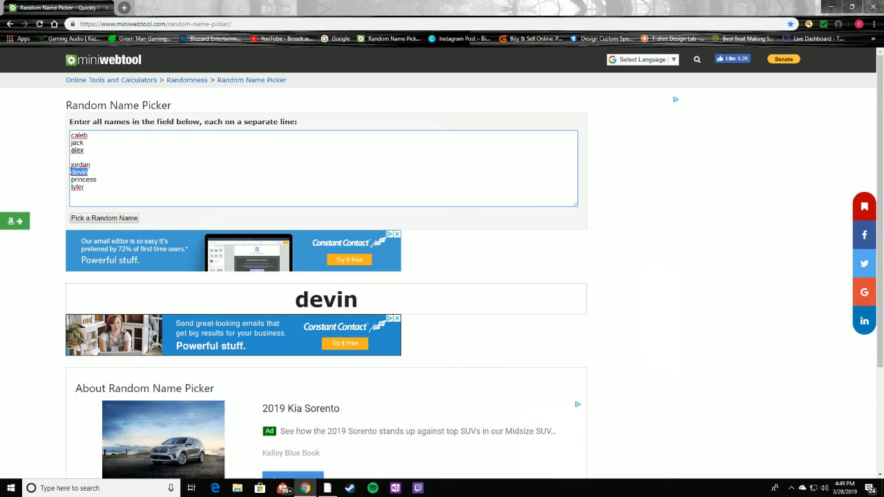
{"action": "left_click", "coordinate": [104, 217]}
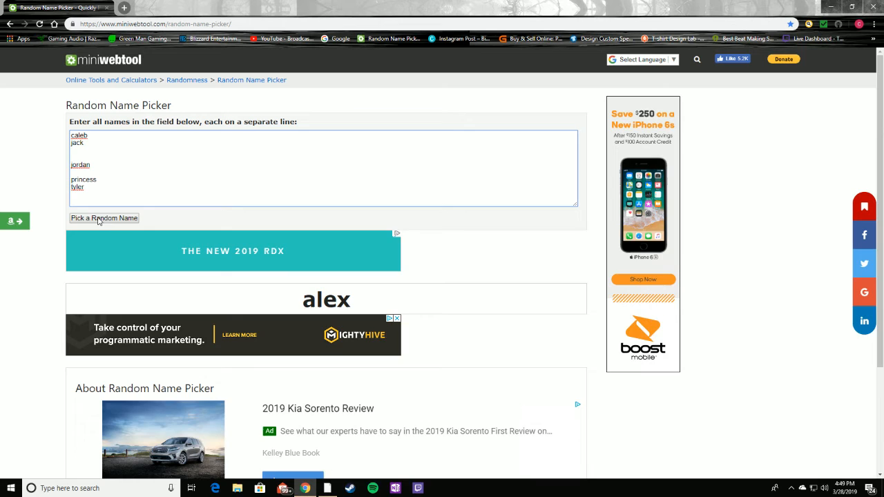
Step: Draw princess, tyler and caleb, clearing each from the list until jack and jordan remain
{"action": "left_click", "coordinate": [103, 218]}
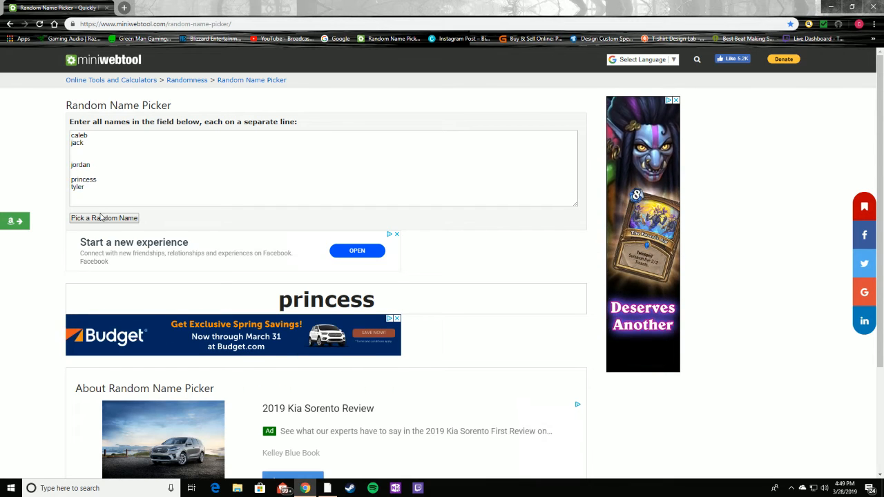
{"action": "left_click", "coordinate": [100, 180]}
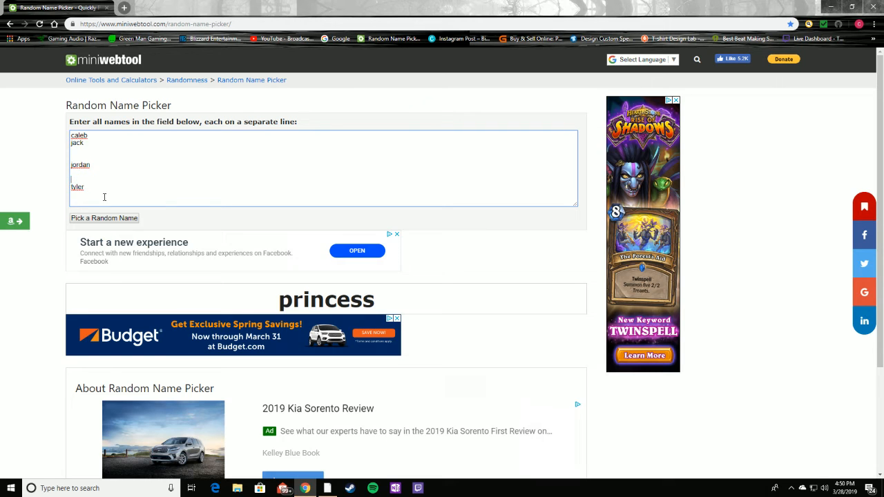
{"action": "left_click", "coordinate": [104, 218]}
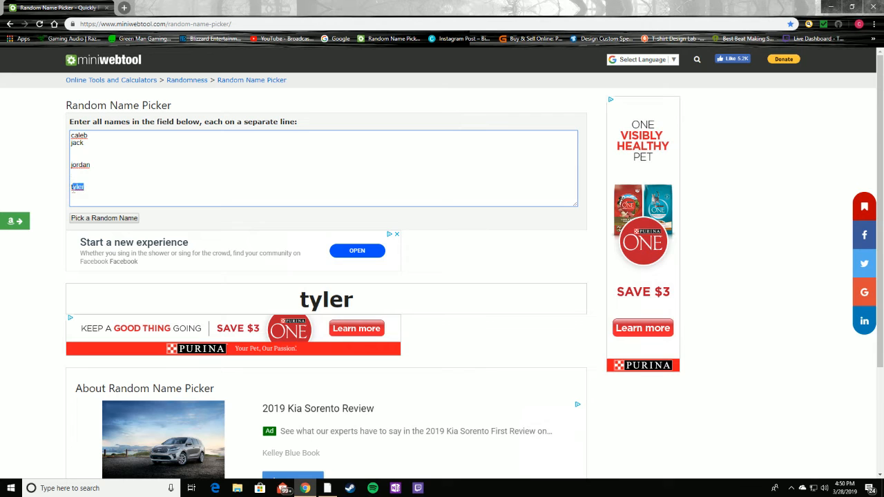
{"action": "left_click", "coordinate": [104, 218]}
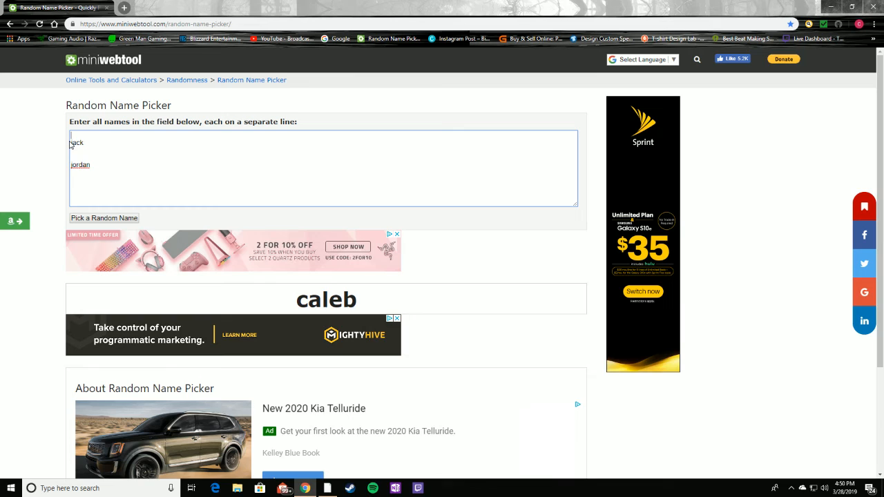
Step: Select the remaining names jack and jordan and delete them, emptying the name box
{"action": "left_click_drag", "start_coordinate": [72, 142], "coordinate": [90, 169]}
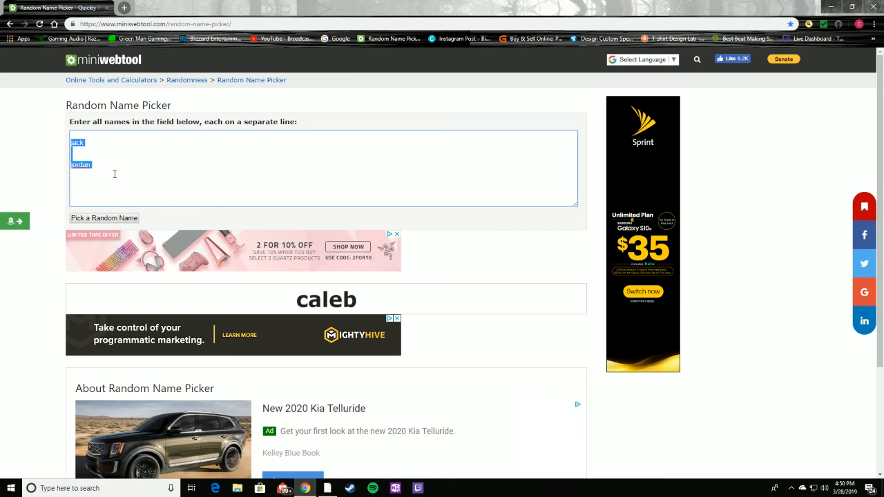
{"action": "key", "text": "Delete"}
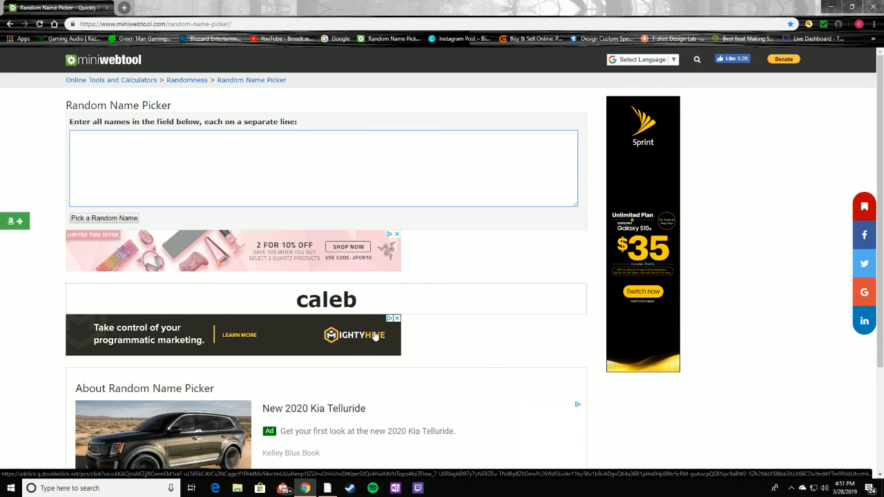
{"action": "left_click", "coordinate": [325, 145]}
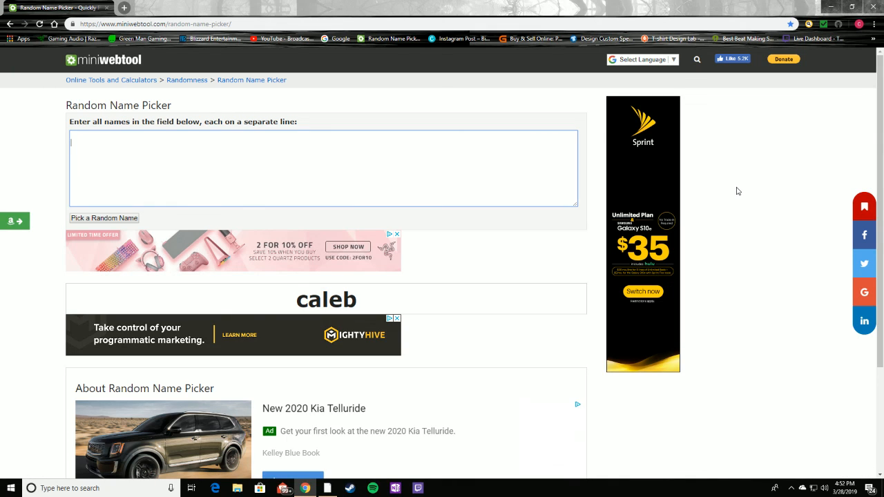
{"action": "mouse_move", "coordinate": [740, 187]}
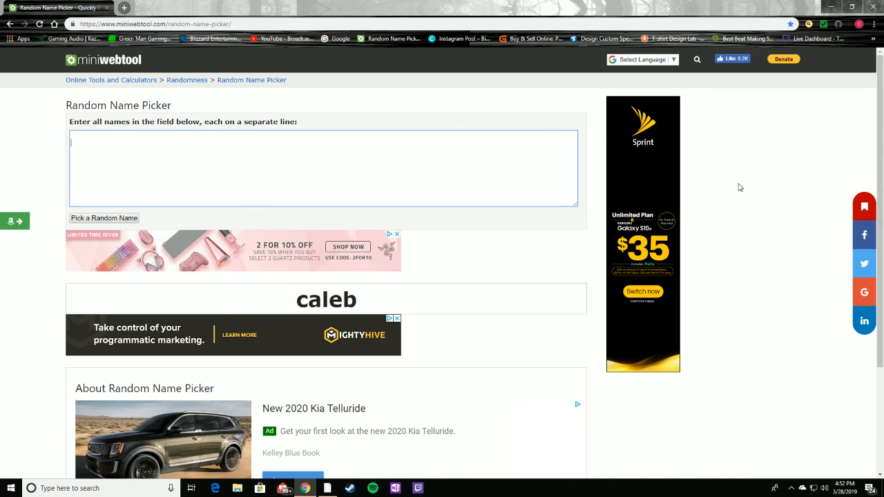